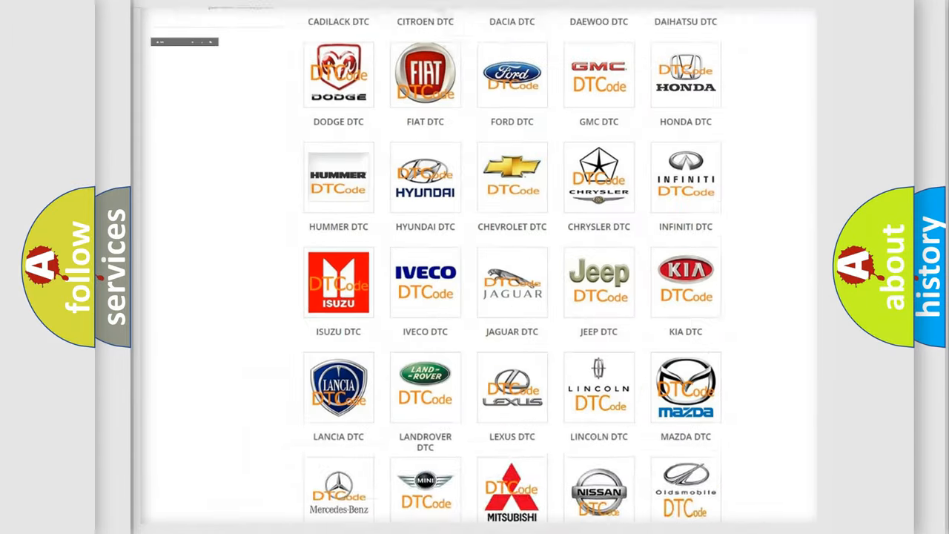
Open the Saturn DTC list showing codes such as B0001:13 and B1381, then return to the top.
scroll("up", 3)
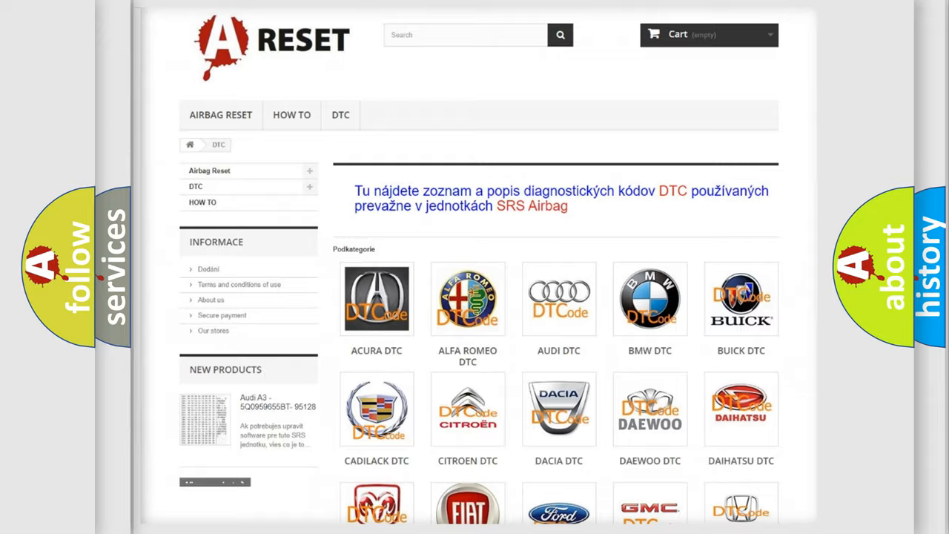
scroll("down", 3)
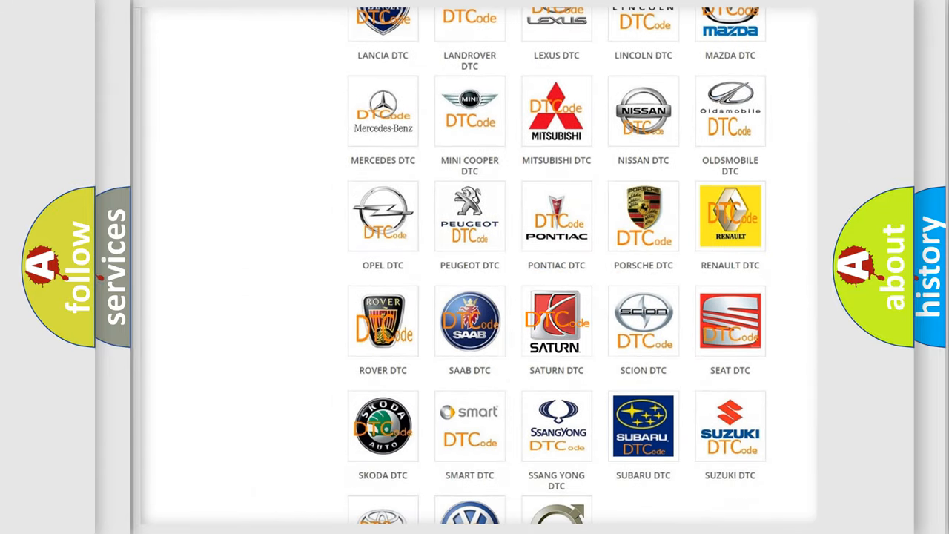
left_click(557, 321)
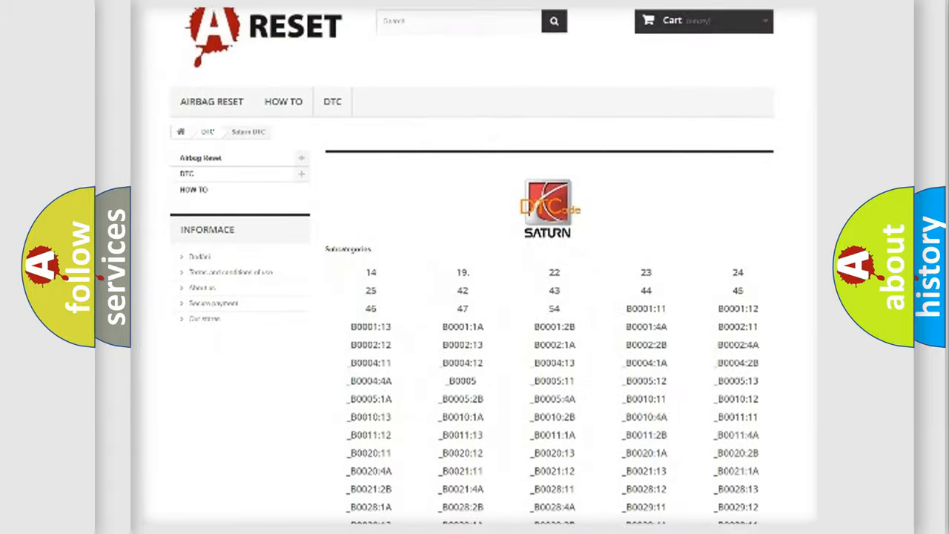
scroll("down", 3)
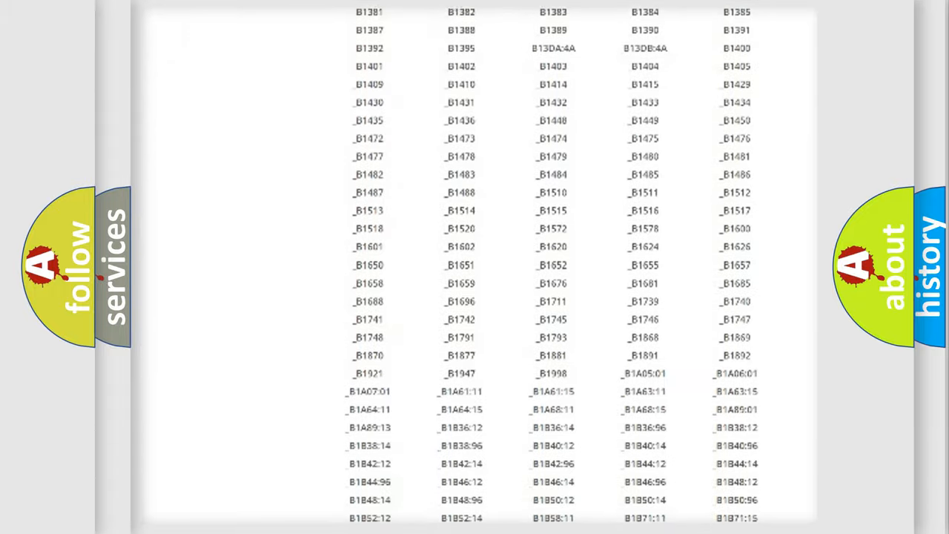
scroll("up", 3)
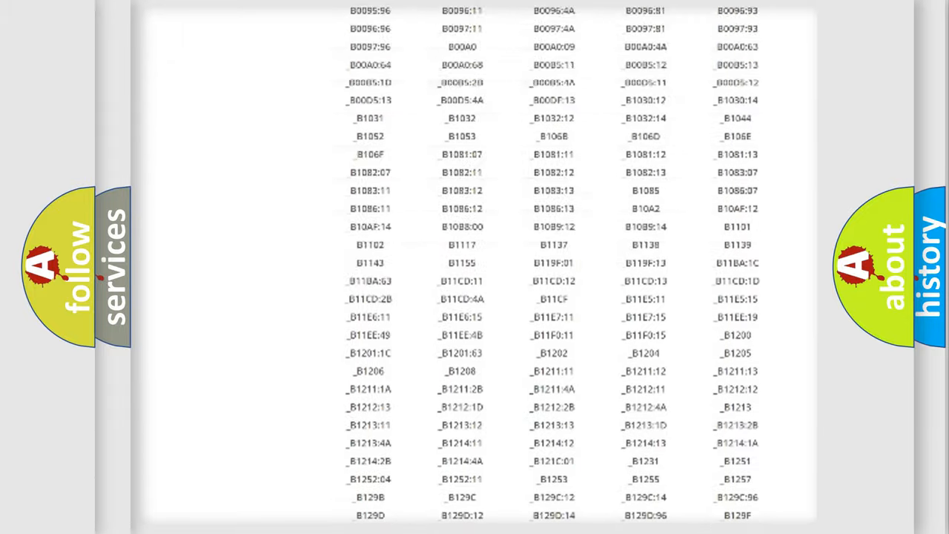
scroll("up", 3)
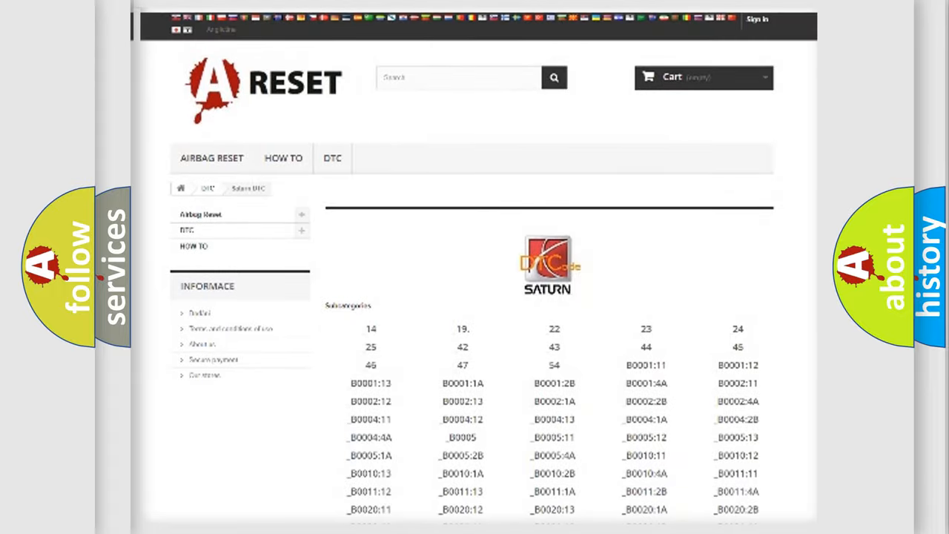